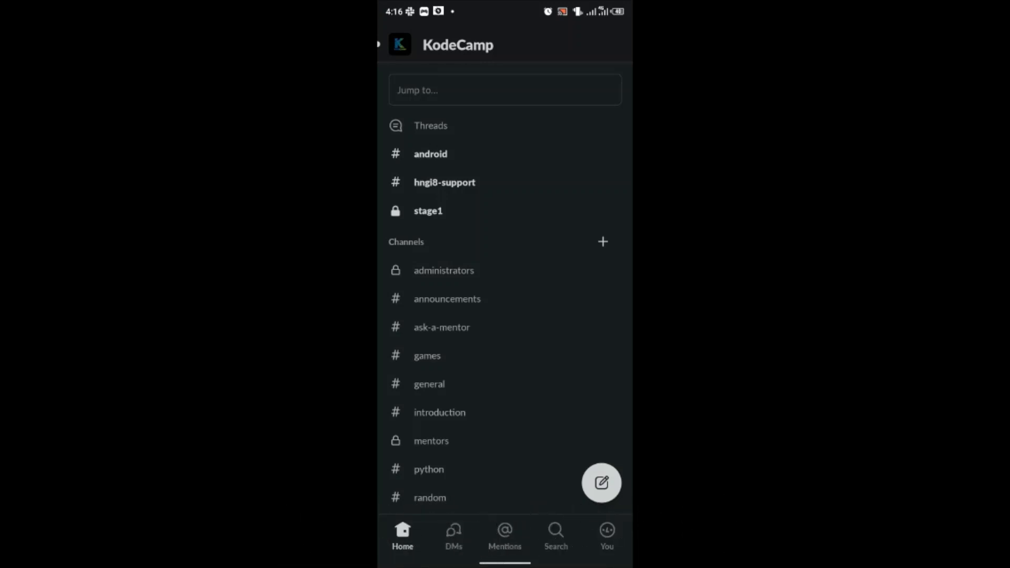
# - Scroll the KodeCamp Home list and open your own profile page
pyautogui.scroll(-3)
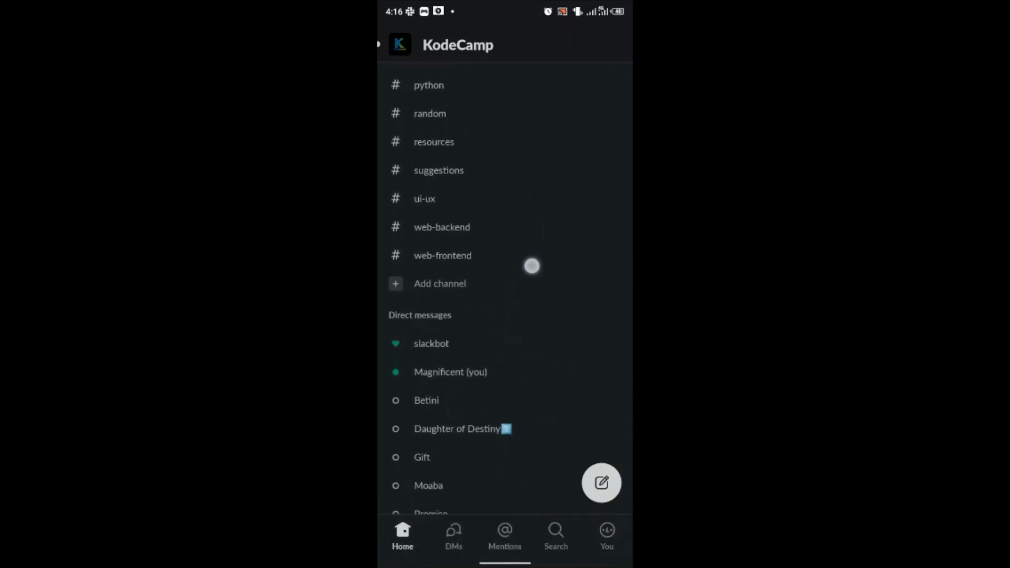
pyautogui.scroll(-3)
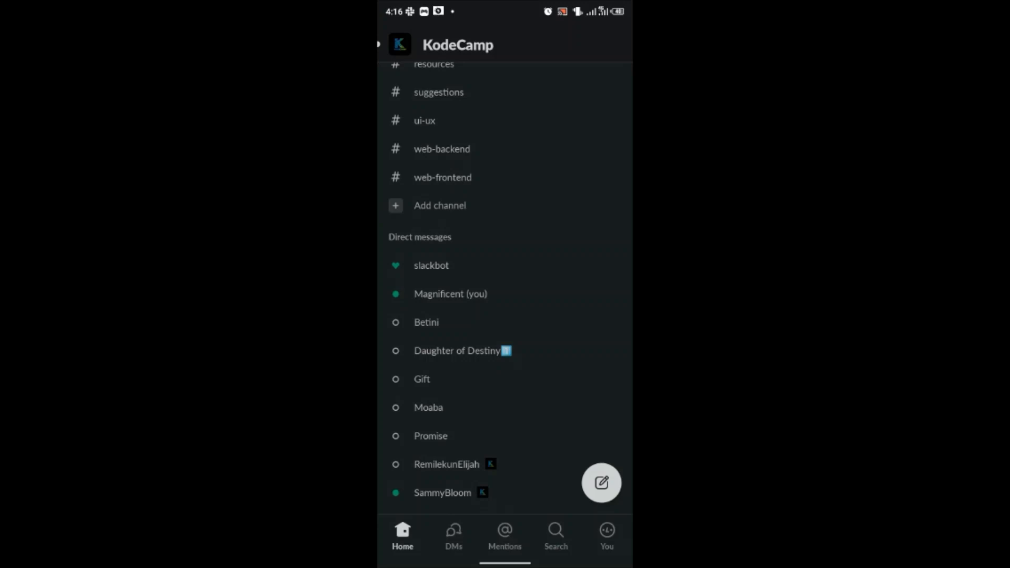
pyautogui.click(450, 294)
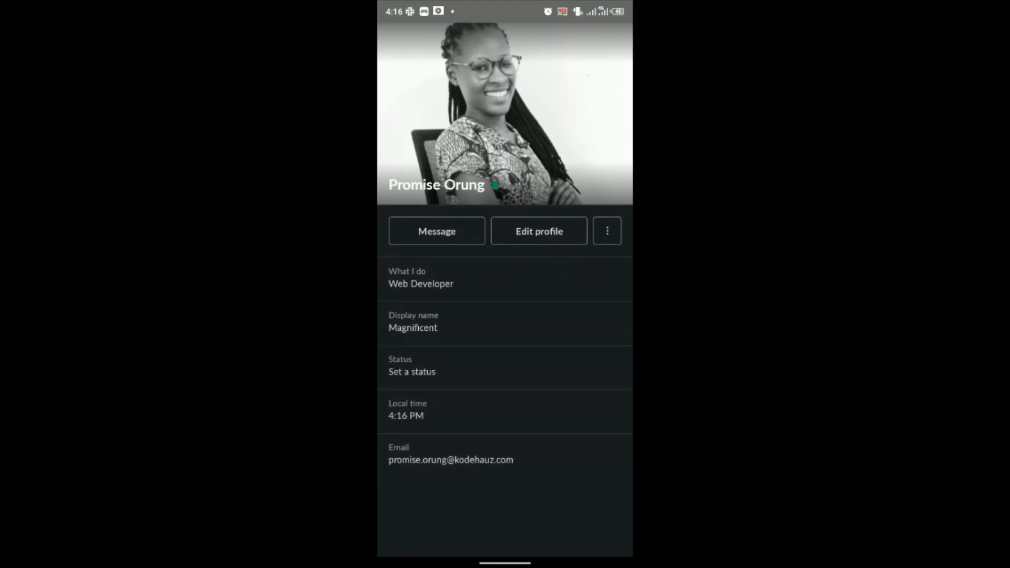
# - Open the status editor from the 'Set a status' field
pyautogui.click(411, 372)
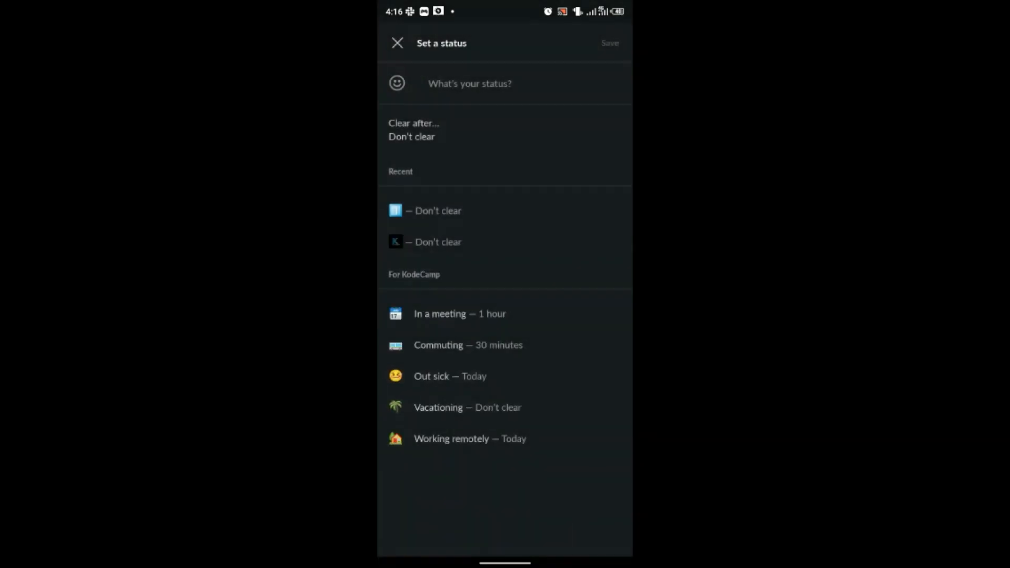
# - Open the status emoji picker and search for 'one'
pyautogui.click(396, 83)
pyautogui.write('one')
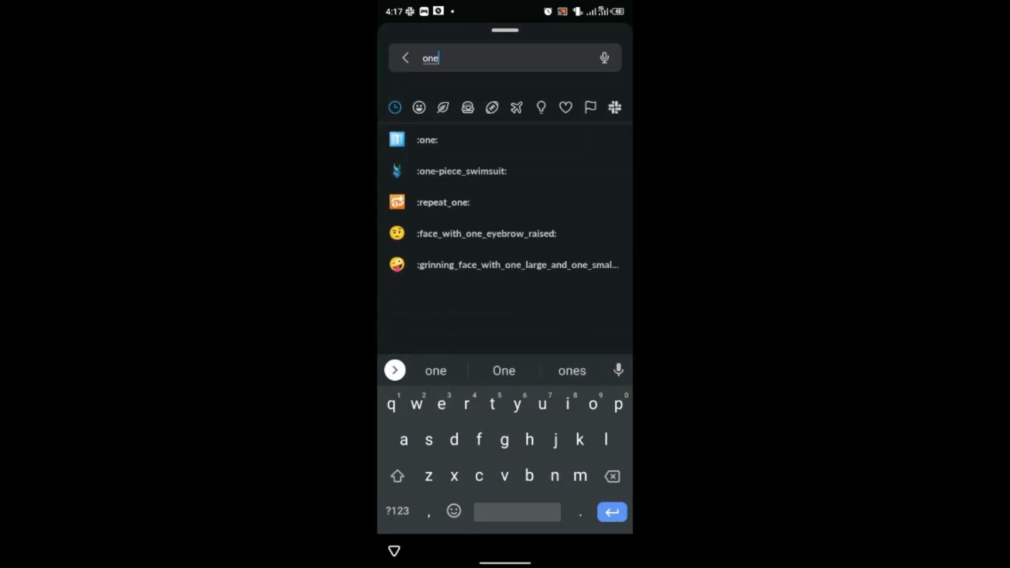
# - Choose the :one: keycap emoji as the status icon
pyautogui.click(504, 371)
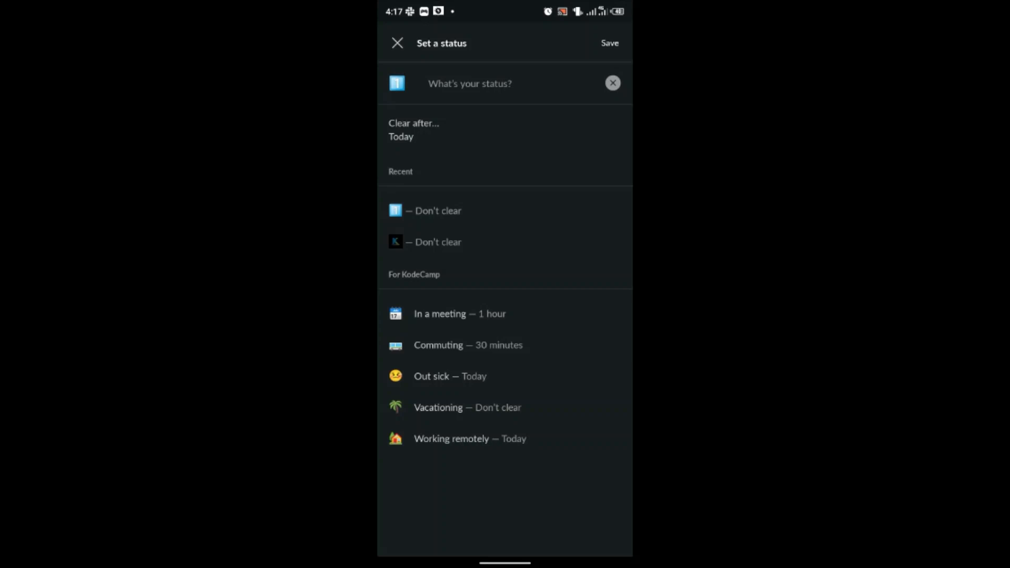
# - Save the keycap one status with Don't clear and confirm it on the profile
pyautogui.click(413, 128)
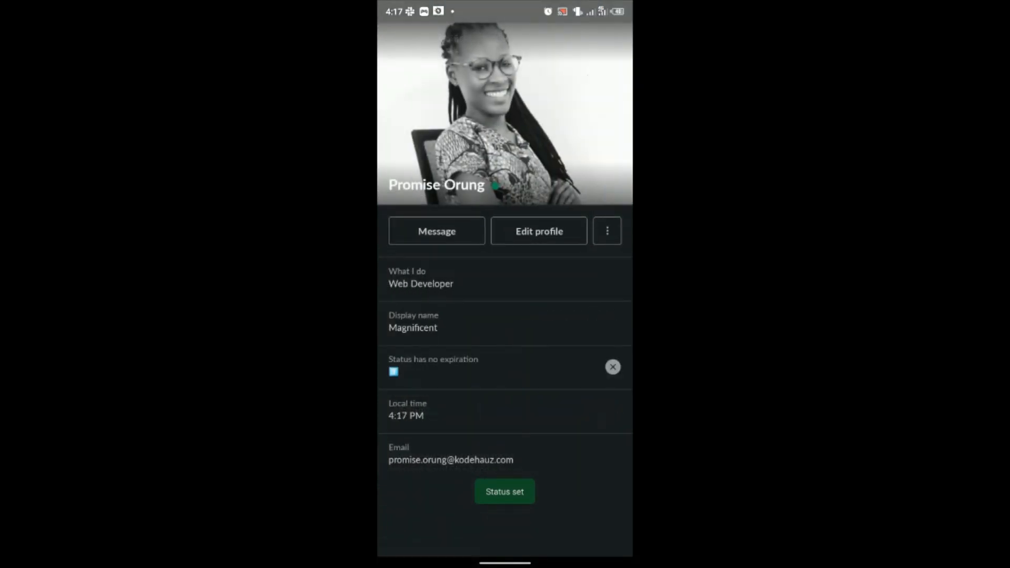
pyautogui.click(504, 491)
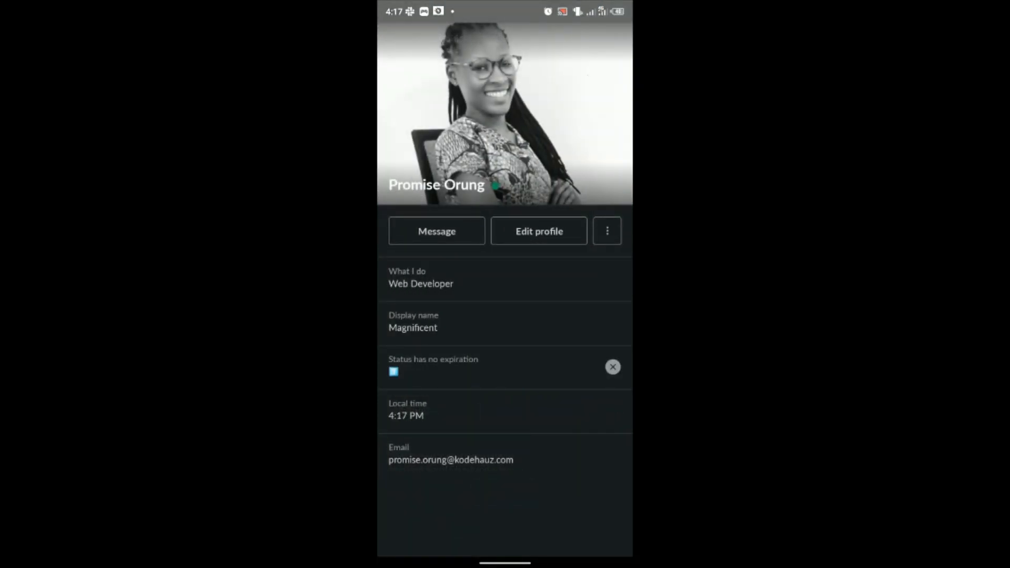